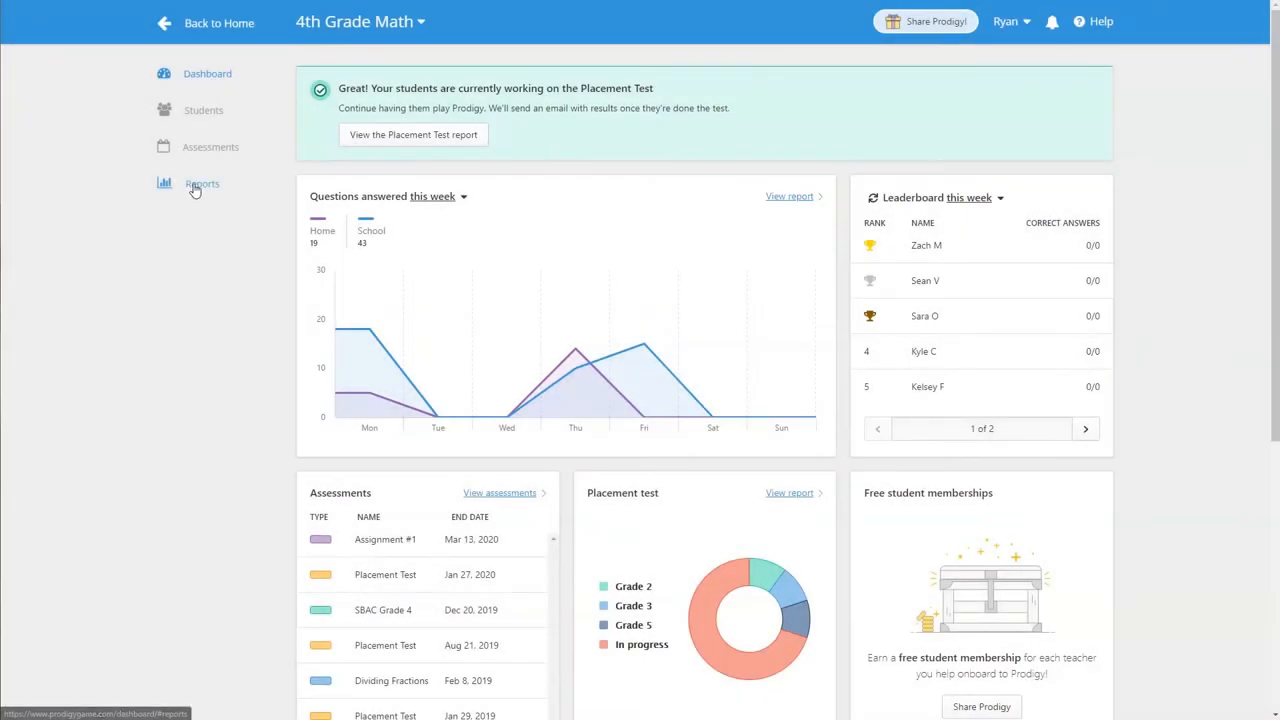
Go to the Reports page for the 4th Grade Math class.
{"action": "left_click", "coordinate": [202, 184]}
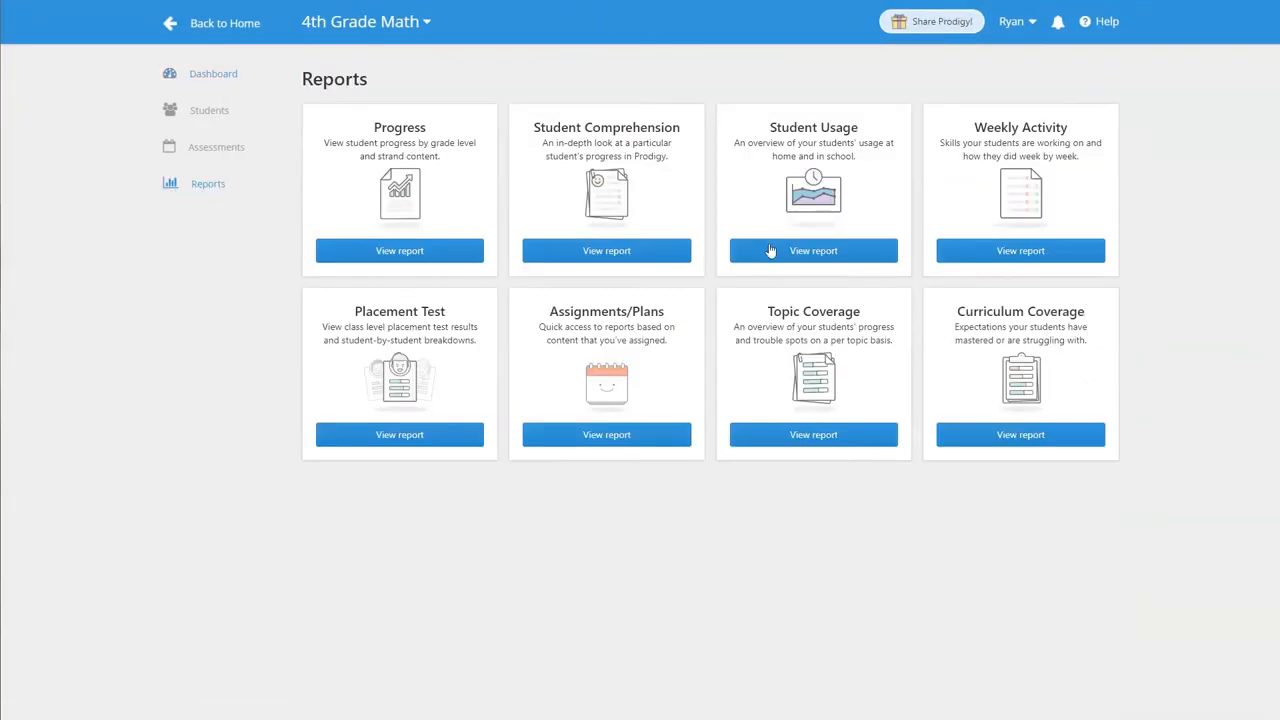
View the Student Usage report charting home vs. school questions for Mar 9–15.
{"action": "left_click", "coordinate": [812, 250]}
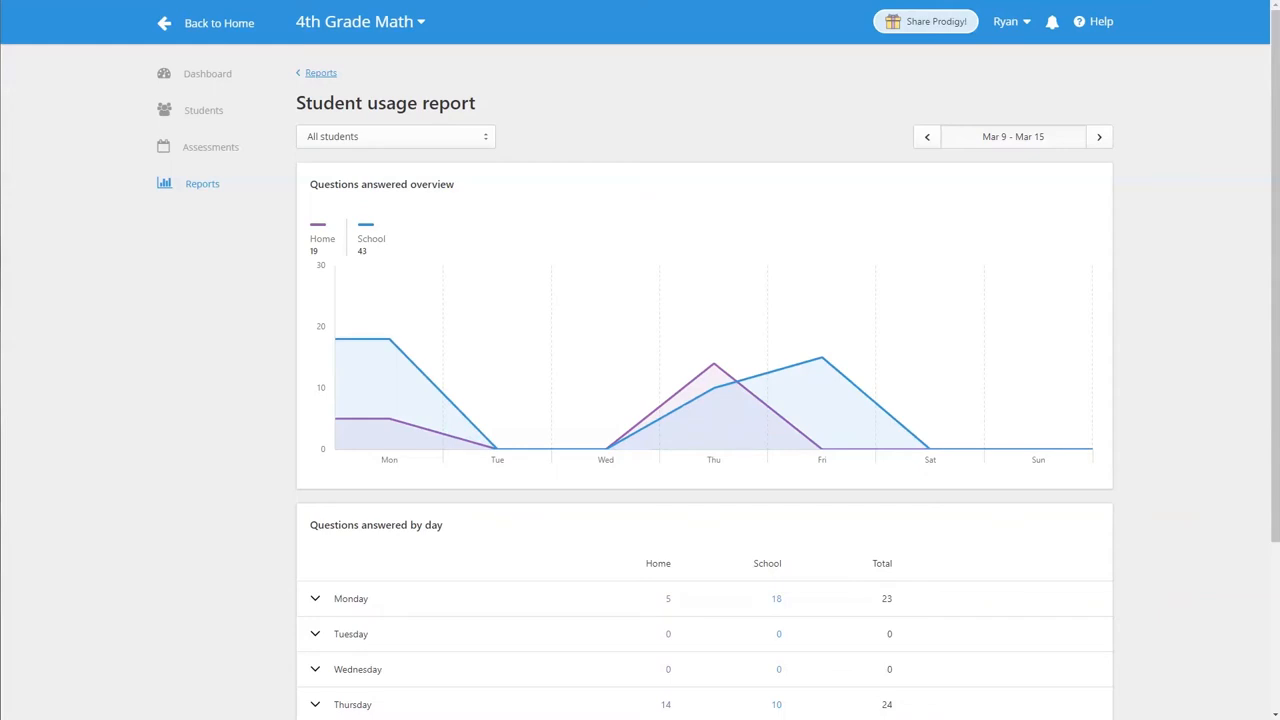
{"action": "mouse_move", "coordinate": [322, 238]}
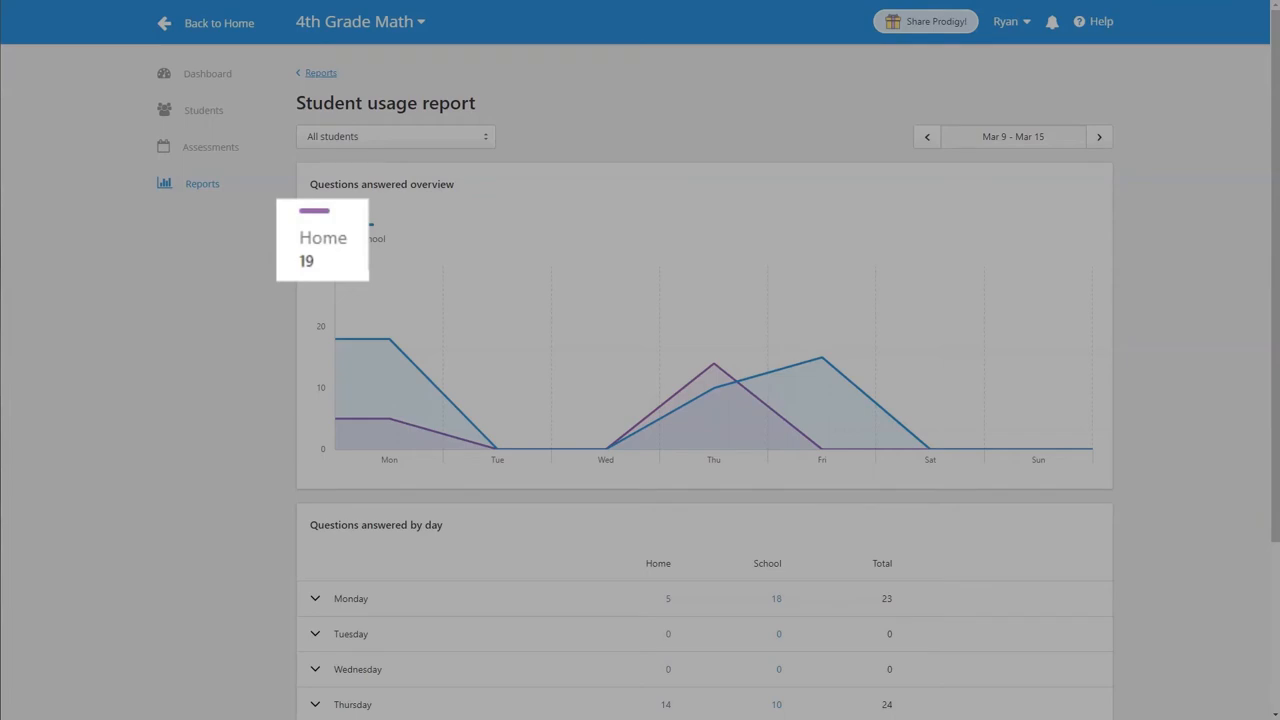
{"action": "mouse_move", "coordinate": [358, 216]}
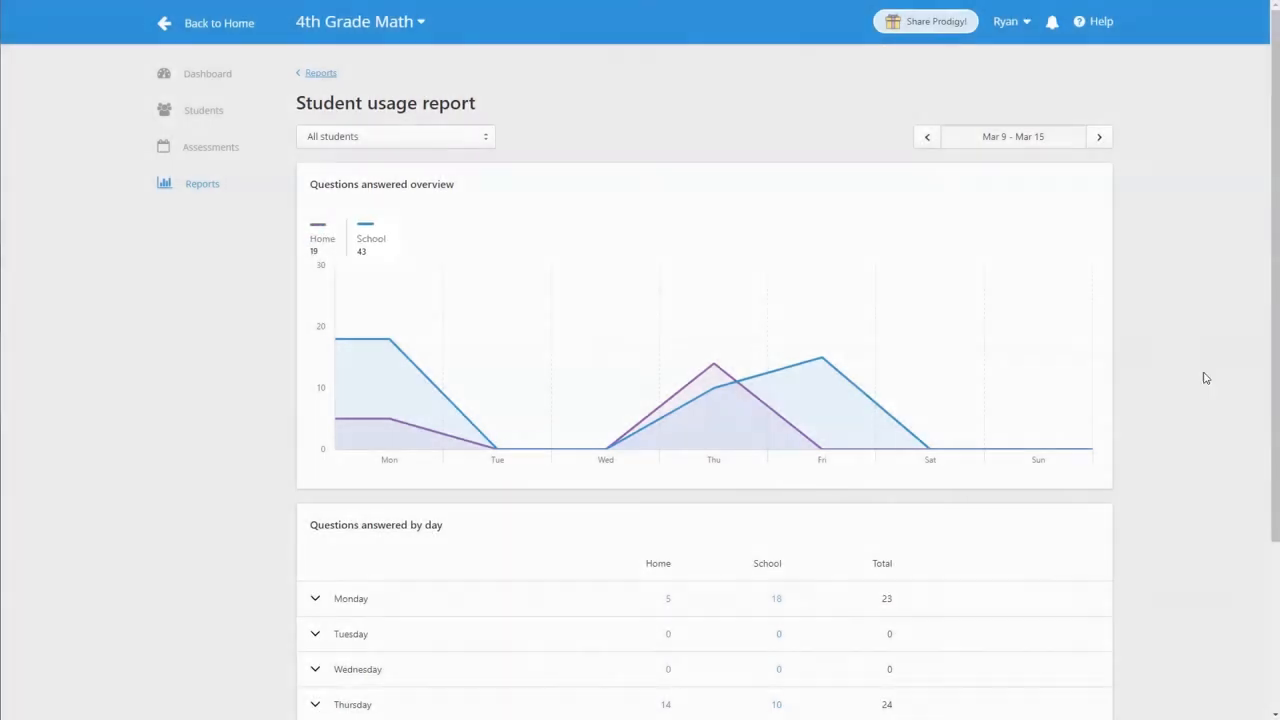
{"action": "mouse_move", "coordinate": [388, 344]}
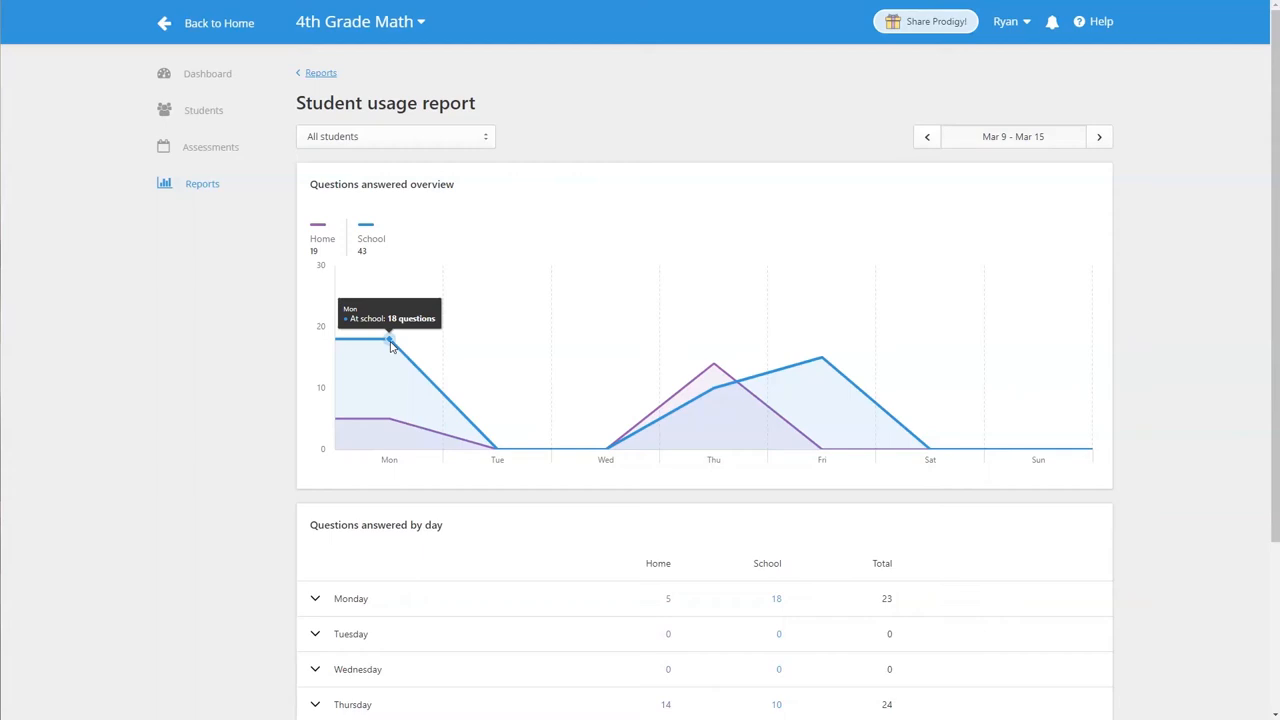
{"action": "mouse_move", "coordinate": [484, 140]}
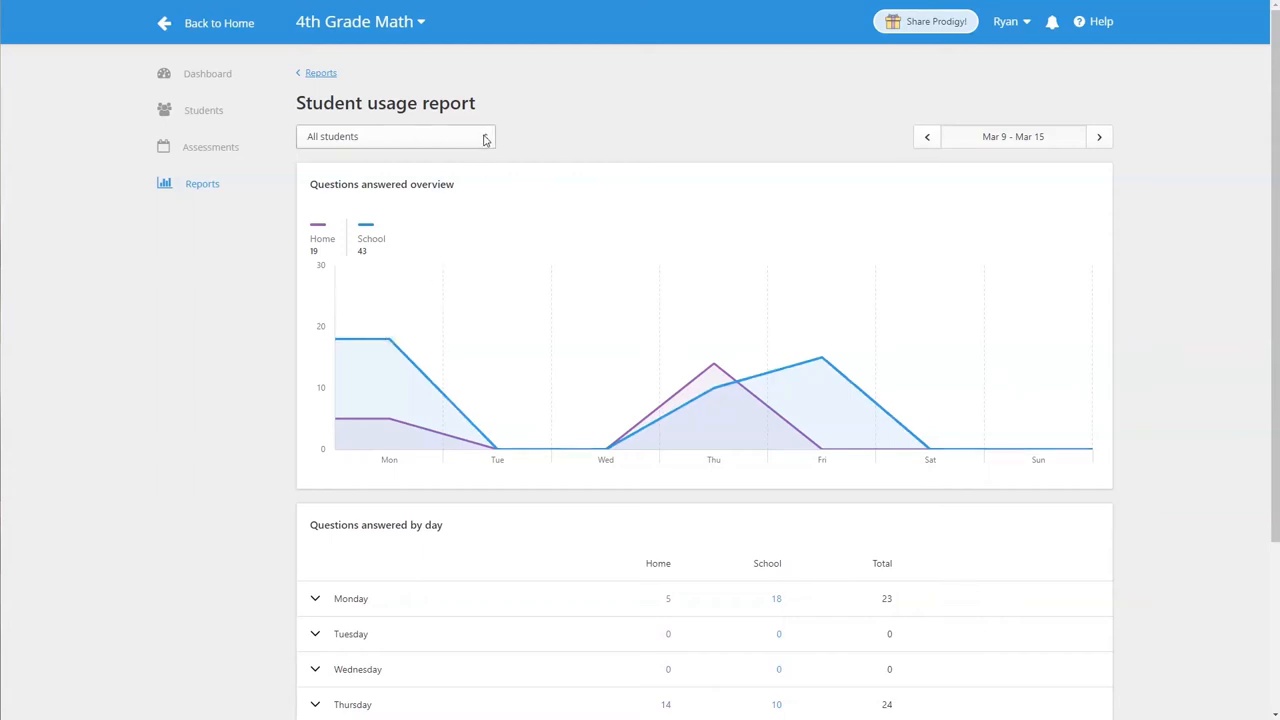
{"action": "left_click", "coordinate": [396, 136]}
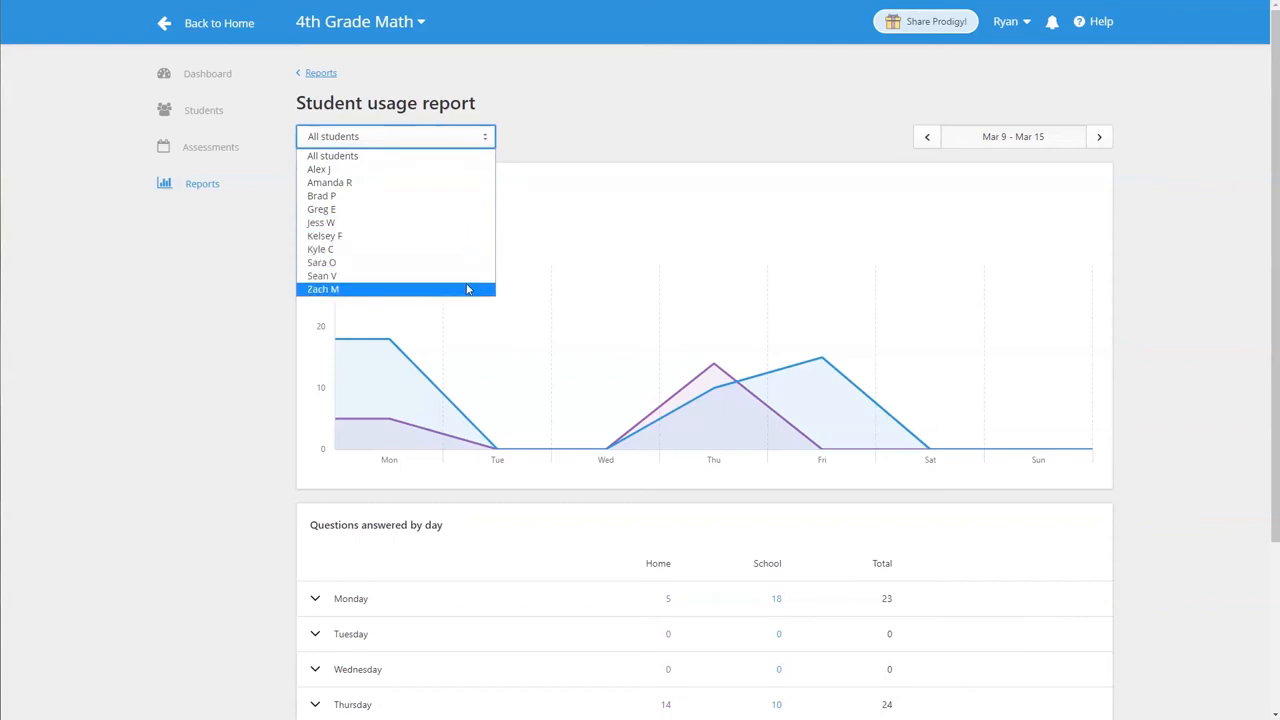
{"action": "left_click", "coordinate": [396, 136]}
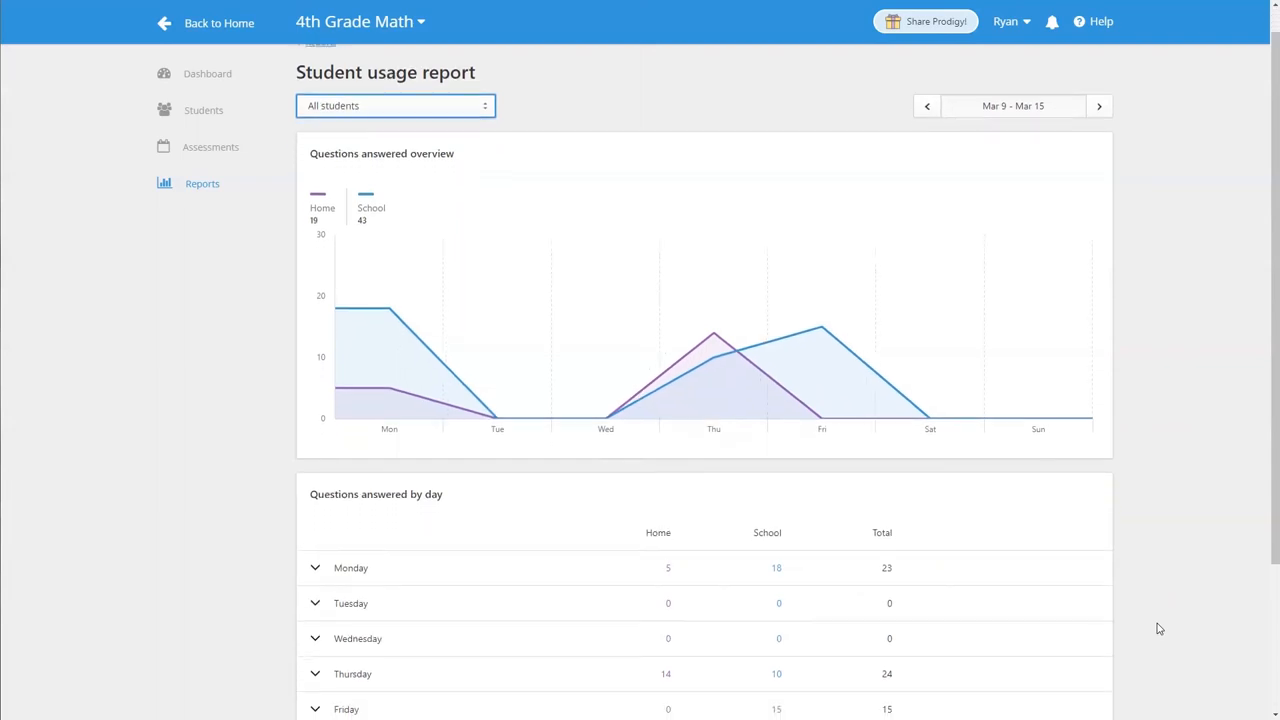
Expand Thursday under Questions answered by day to show per-student home, school and total counts.
{"action": "scroll", "scroll_direction": "down", "scroll_amount": 3}
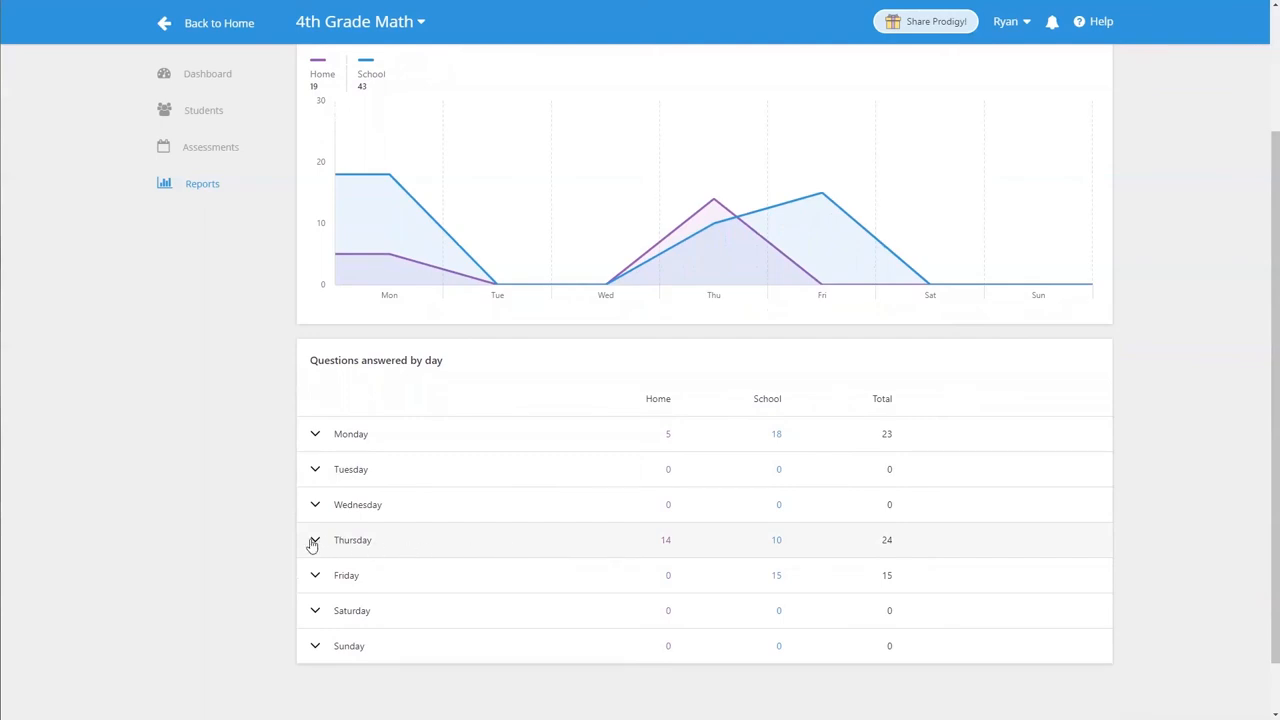
{"action": "left_click", "coordinate": [316, 540]}
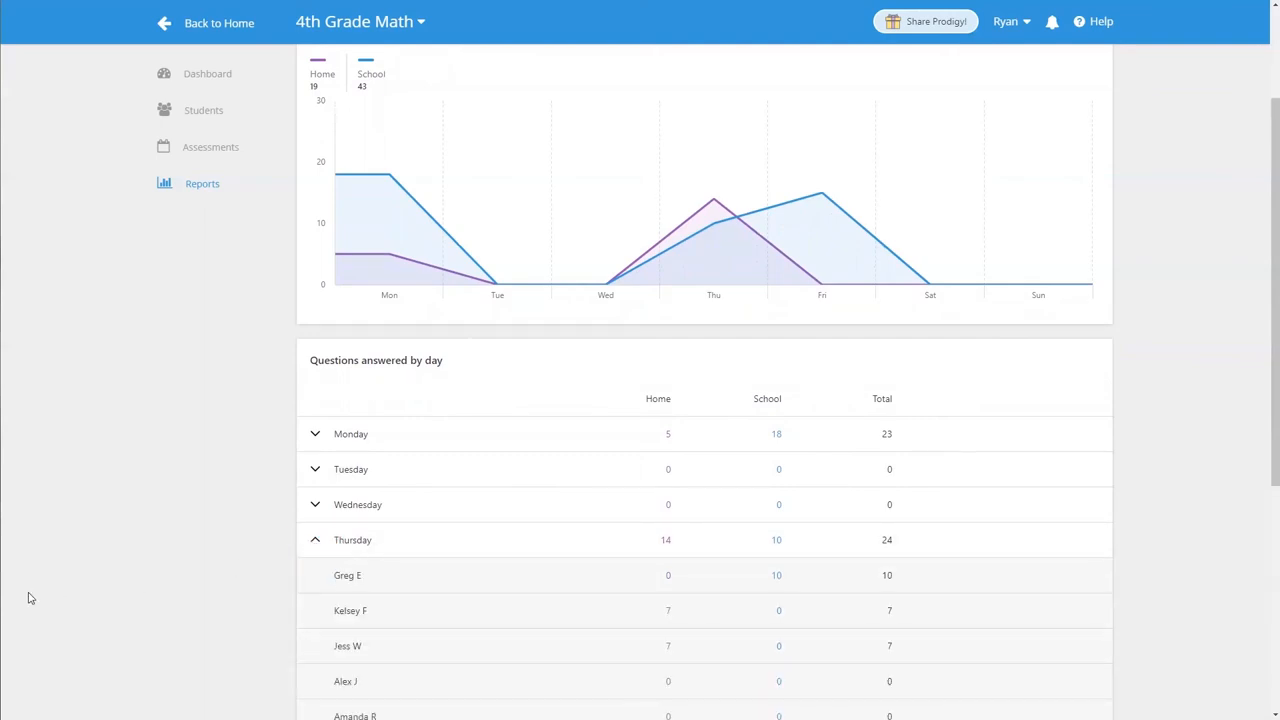